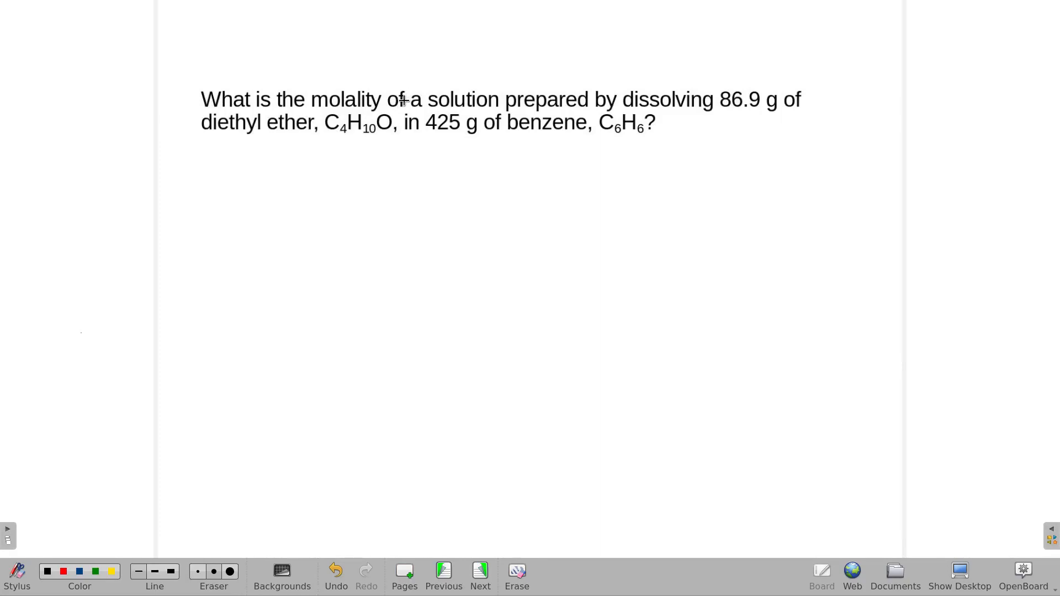
{"action": "mouse_move", "coordinate": [749, 97]}
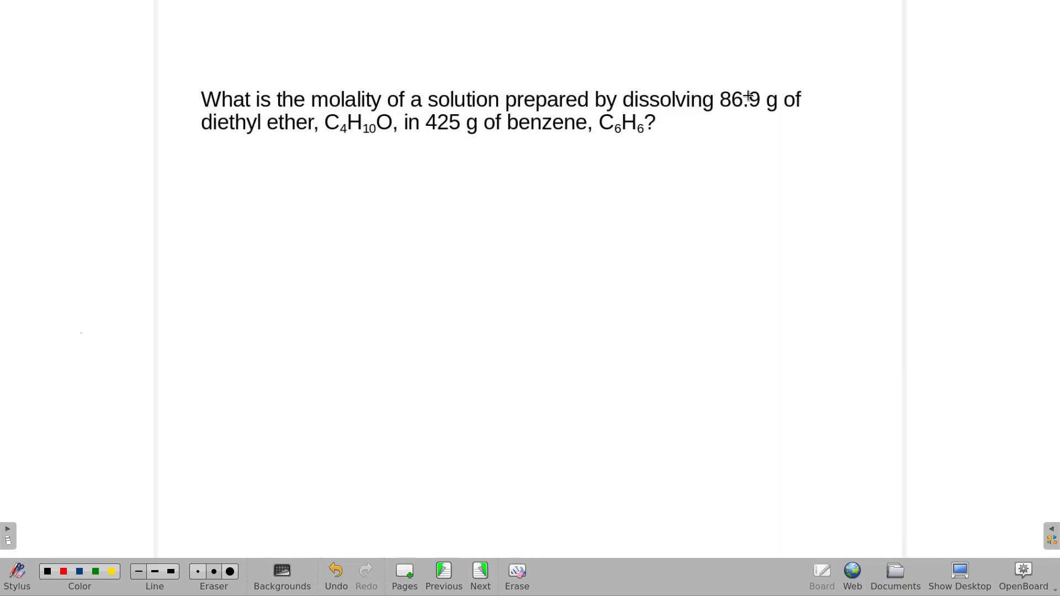
{"action": "mouse_move", "coordinate": [769, 118]}
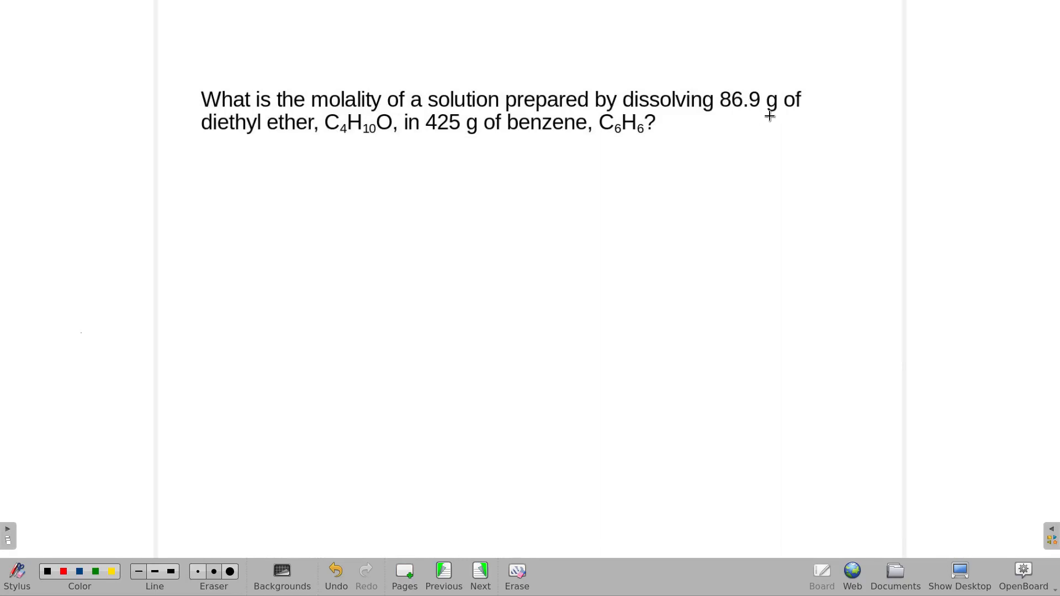
{"action": "mouse_move", "coordinate": [361, 216]}
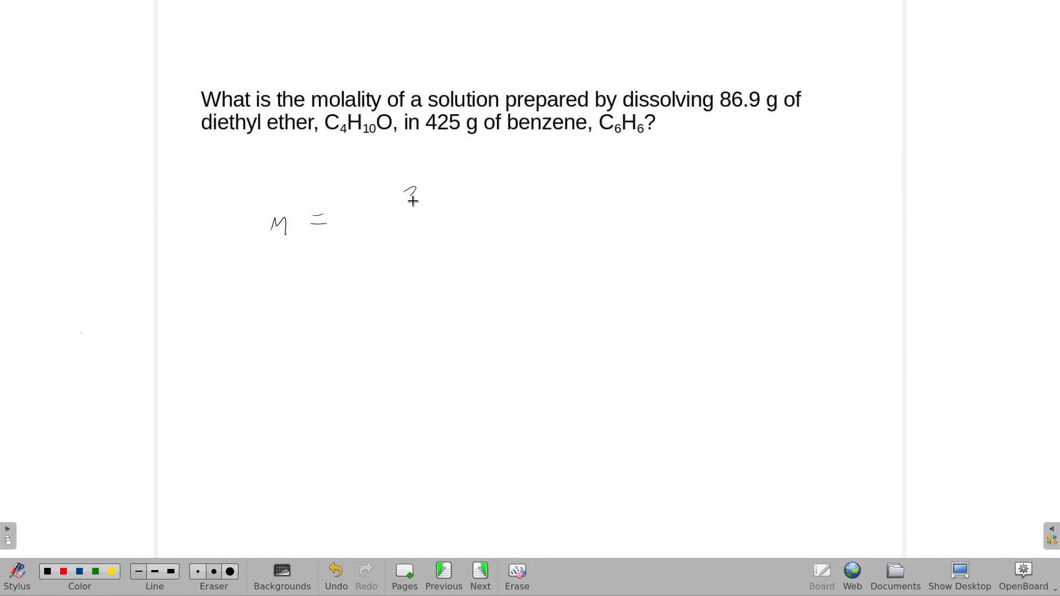
Step: Handwrite M = 86.9 g C4H10O times a bracketed 1 mol C4H10O factor with its fraction line
{"action": "left_click_drag", "start_coordinate": [399, 200], "coordinate": [466, 200]}
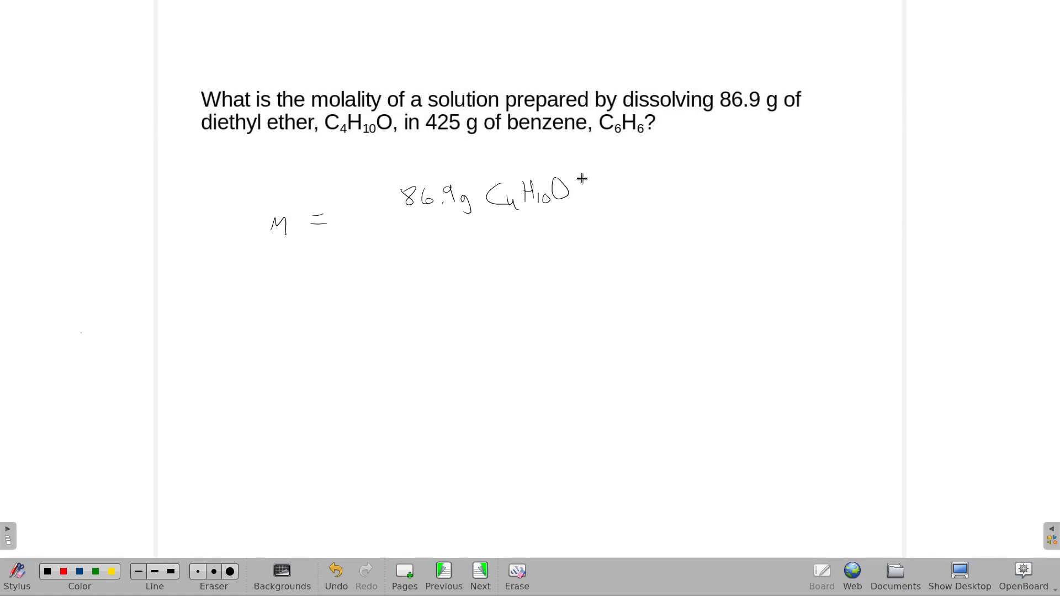
{"action": "left_click_drag", "start_coordinate": [598, 169], "coordinate": [771, 180]}
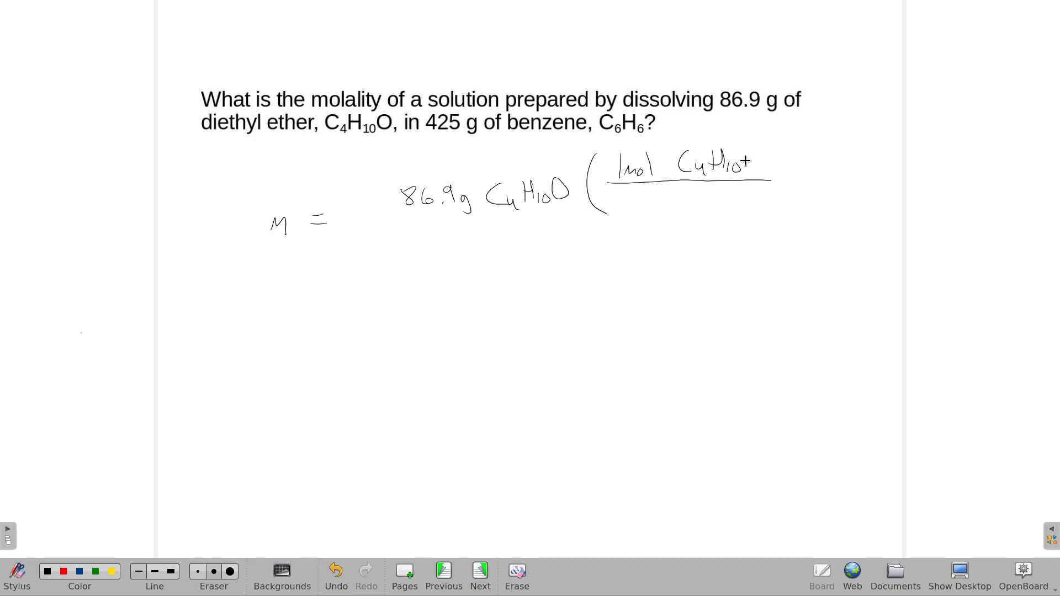
{"action": "left_click_drag", "start_coordinate": [790, 156], "coordinate": [784, 210]}
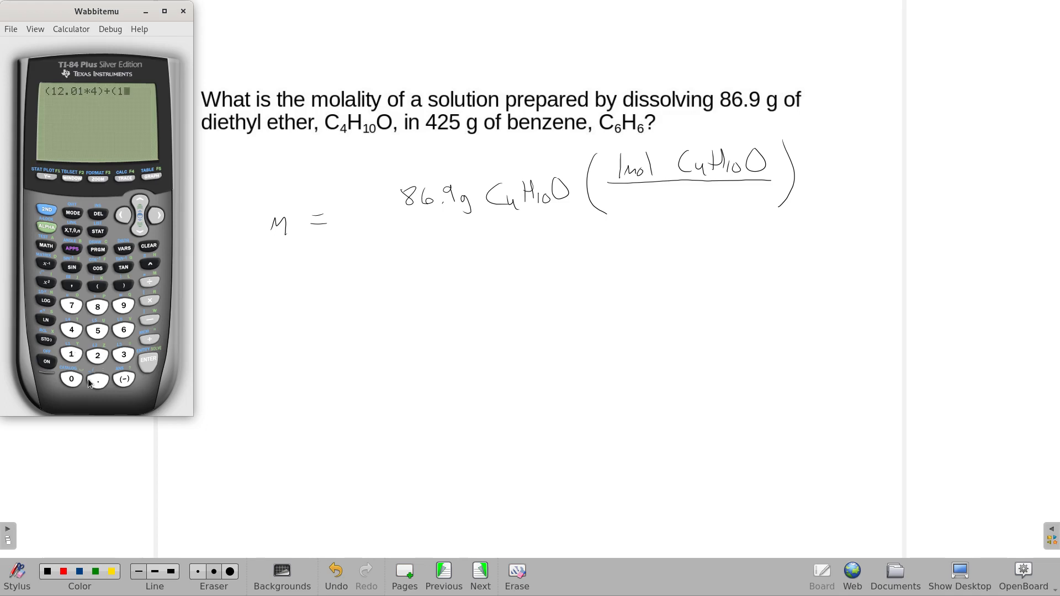
Step: Evaluate the diethyl ether molar mass (12.01*4)+(1.008*10)+16 on the TI-84, giving 74.12 g
{"action": "left_click", "coordinate": [124, 306]}
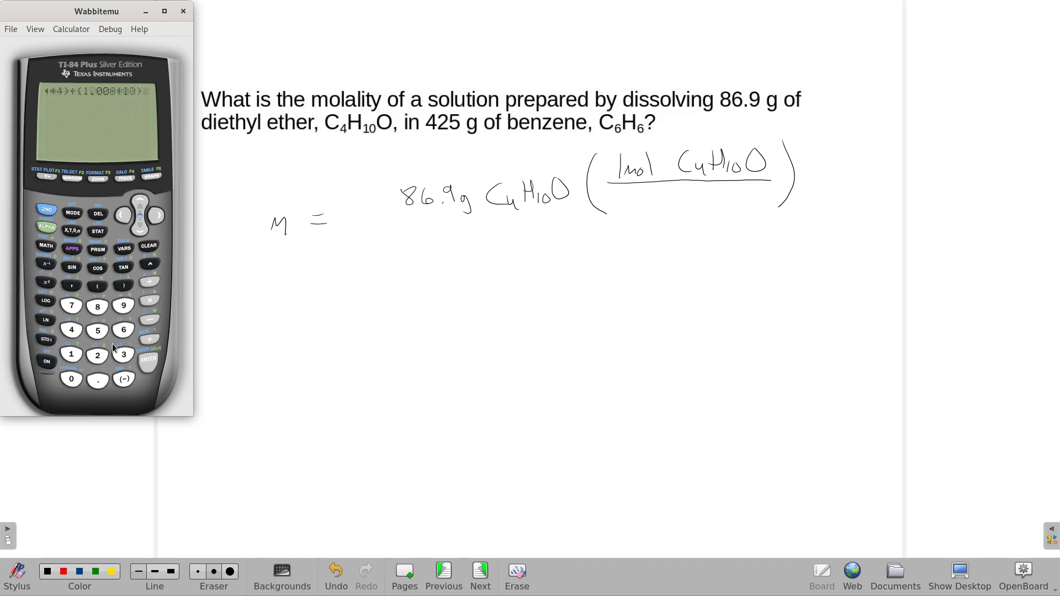
{"action": "left_click", "coordinate": [148, 361]}
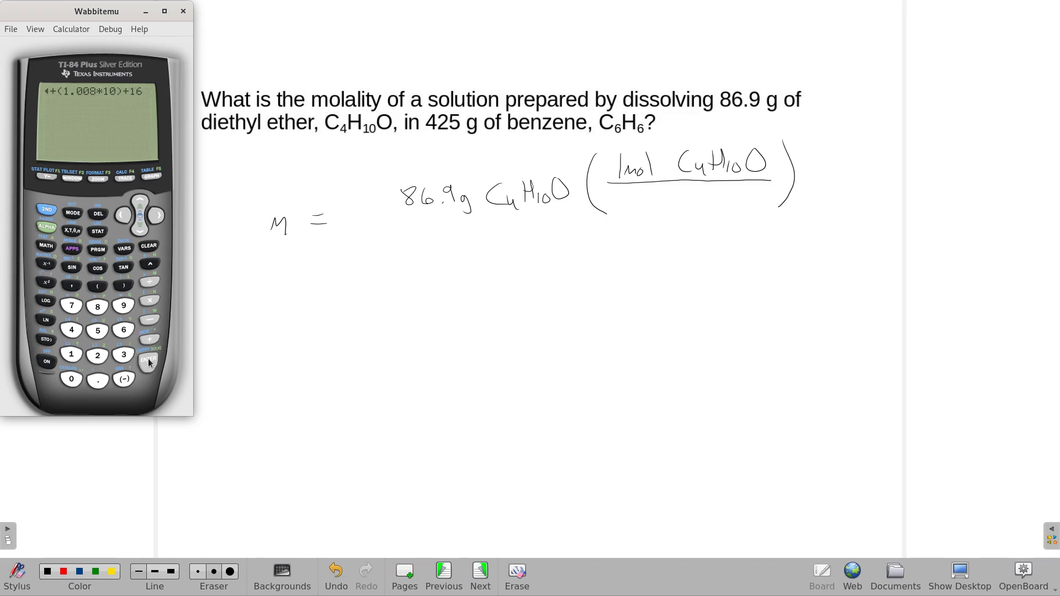
{"action": "left_click", "coordinate": [148, 360]}
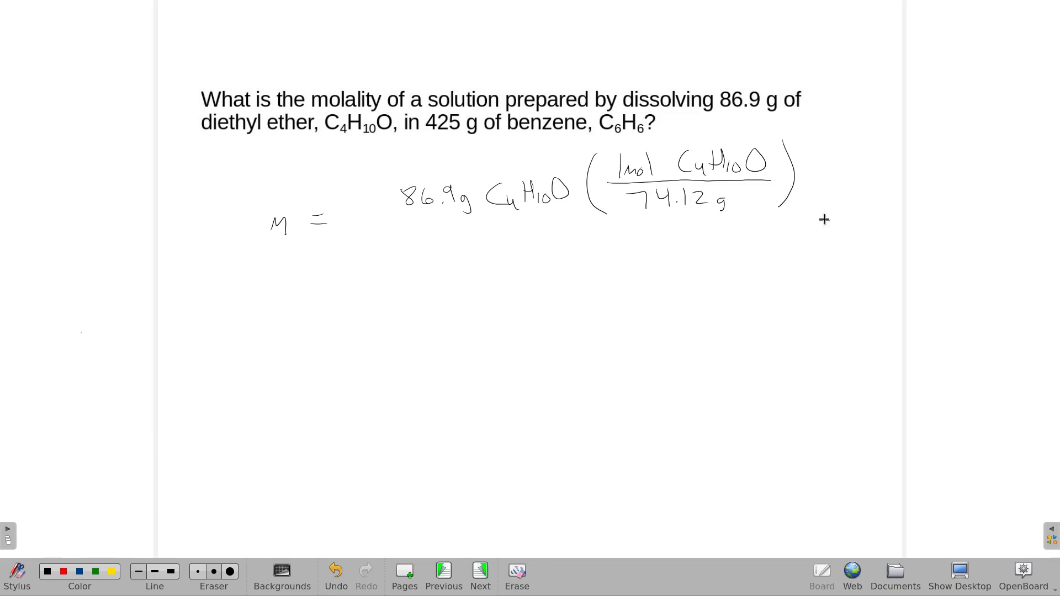
Step: Draw the long fraction bar under 86.9 g C4H10O times 1 mol/74.12 g, over .425 kg
{"action": "left_click_drag", "start_coordinate": [383, 233], "coordinate": [825, 225]}
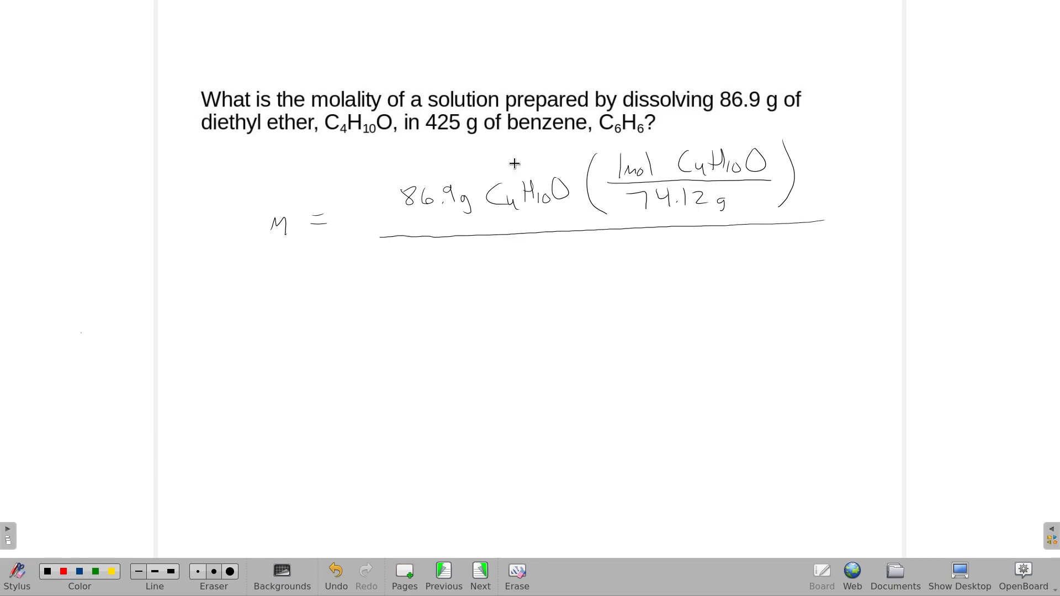
{"action": "mouse_move", "coordinate": [555, 259]}
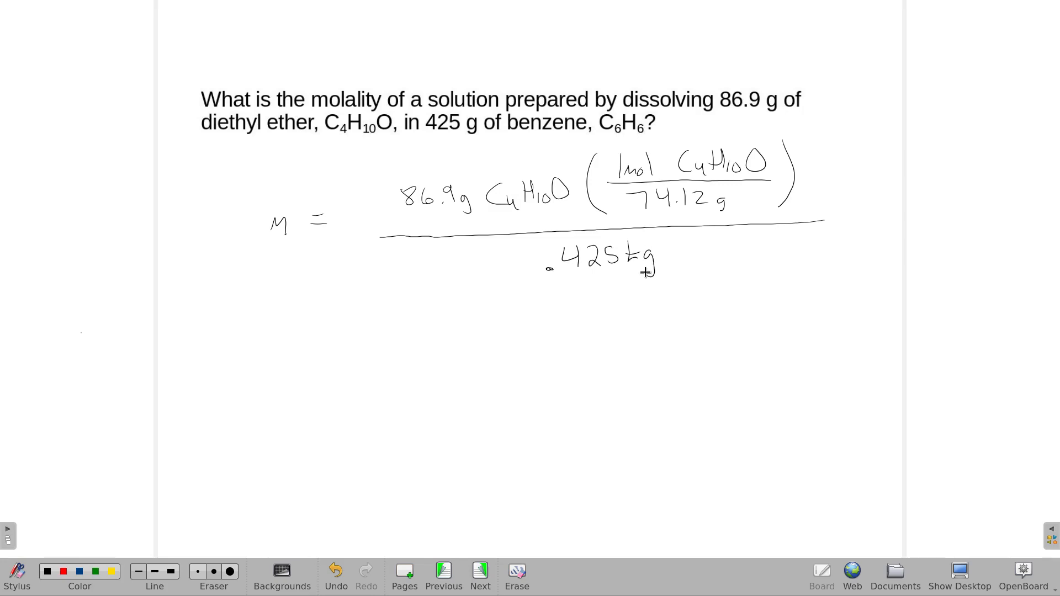
{"action": "mouse_move", "coordinate": [441, 274]}
{"action": "type", "text": "◂6.9/74.12/.425"}
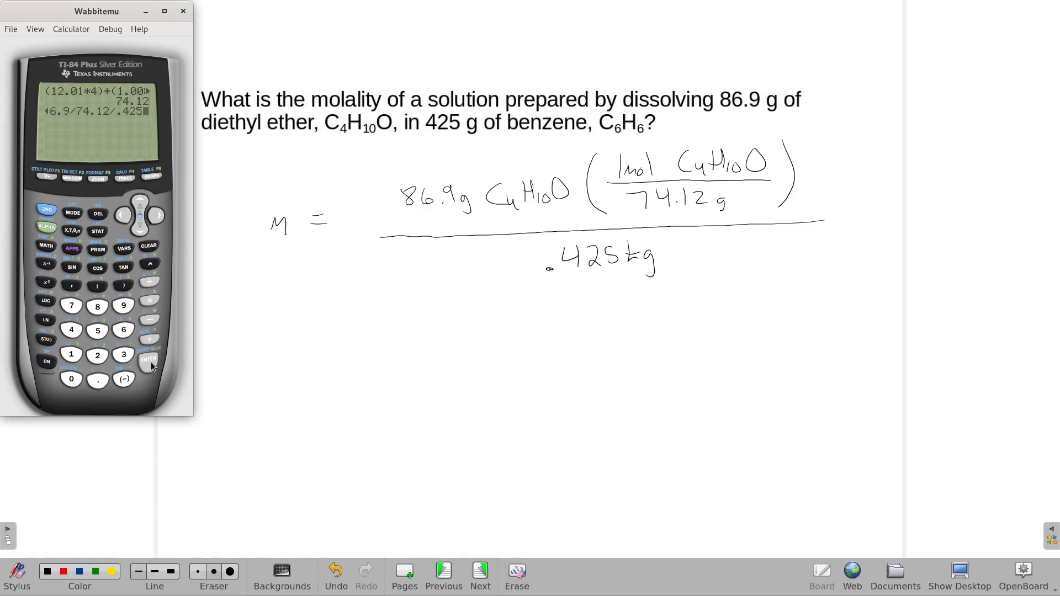
Step: Evaluate 86.9/74.12/.425 on the TI-84, giving molality 2.758642583
{"action": "left_click", "coordinate": [148, 360]}
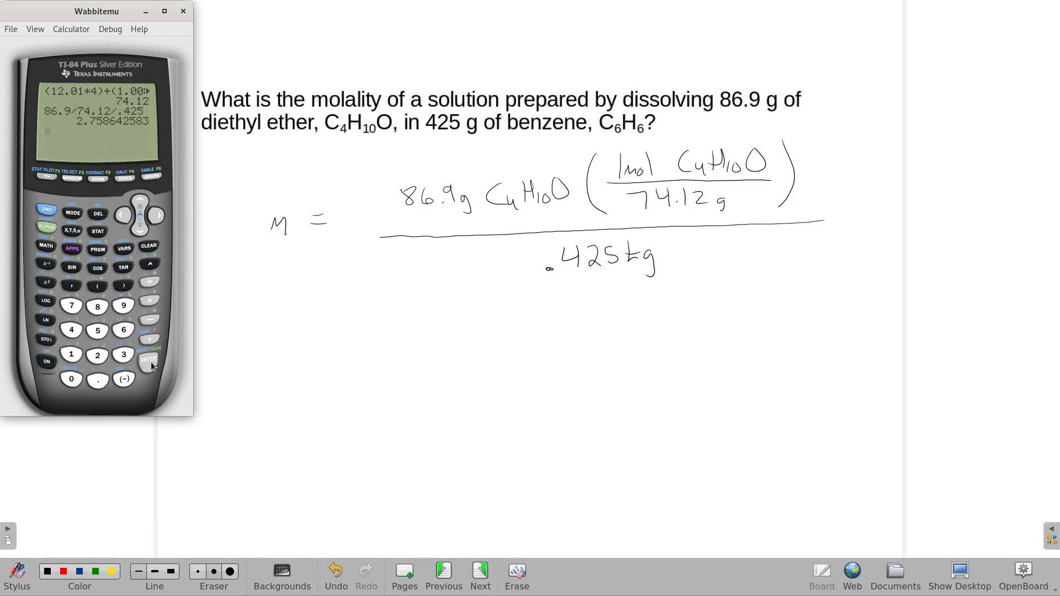